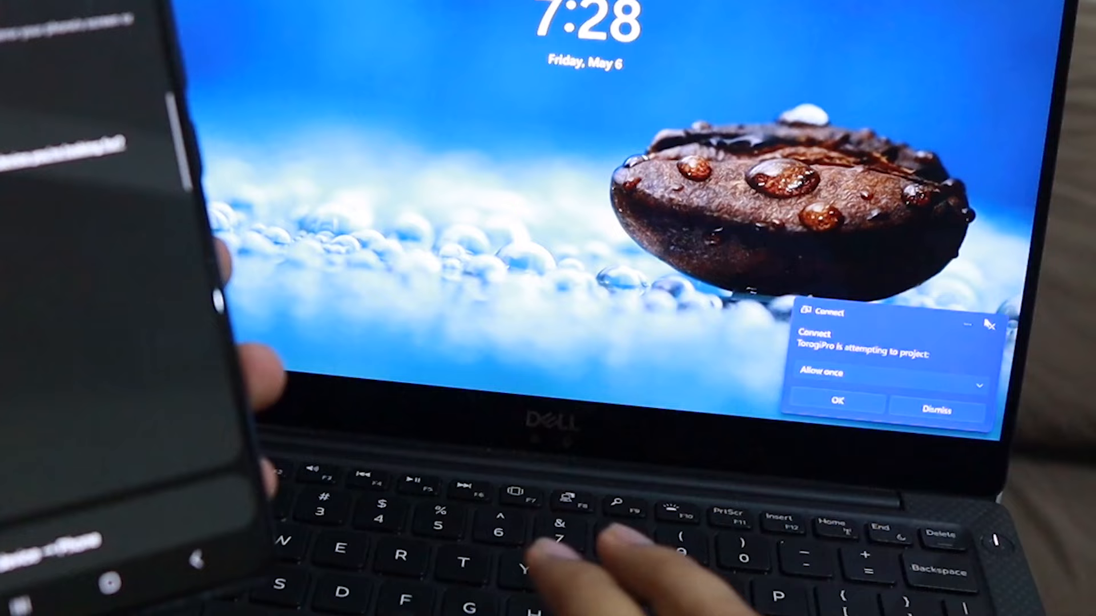
- Accept the phone's projection request with 'Allow once' so its YouTube screen mirrors on the laptop
{"action": "left_click", "coordinate": [838, 401]}
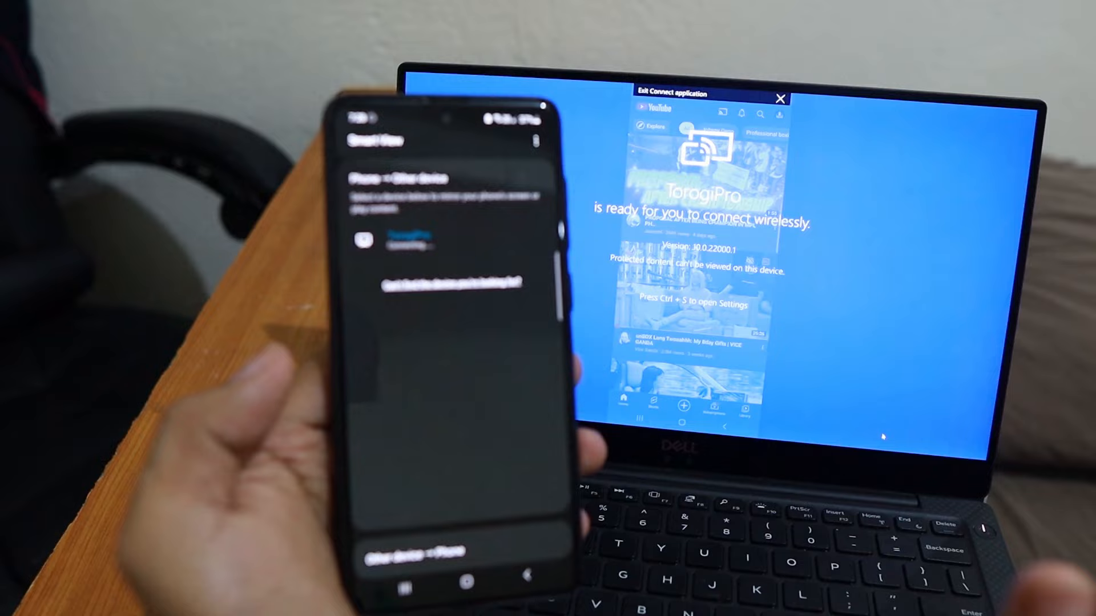